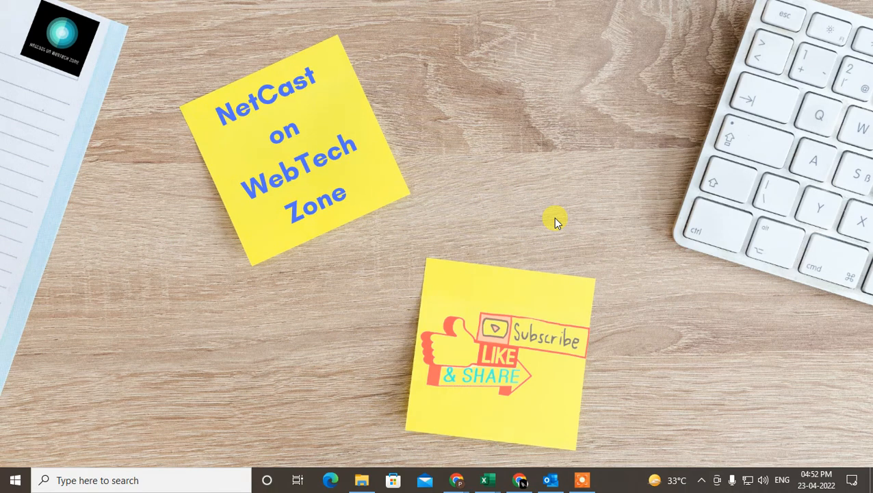
pyautogui.moveTo(197, 236)
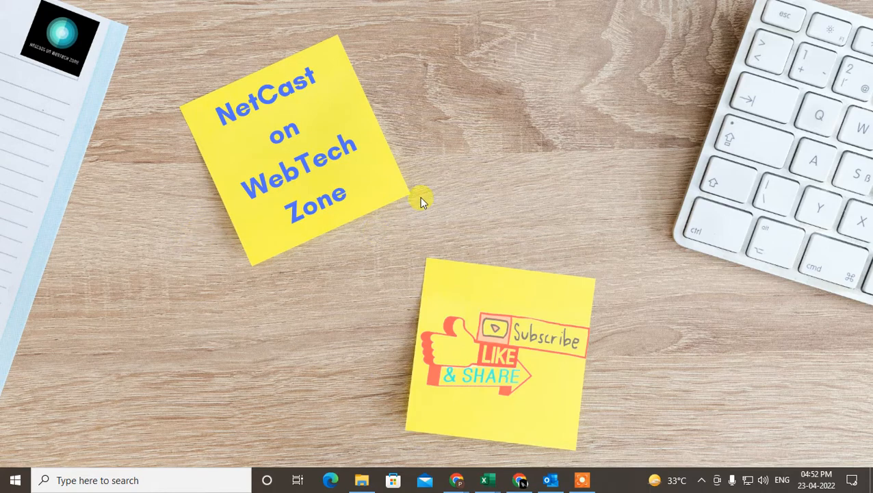
pyautogui.moveTo(489, 93)
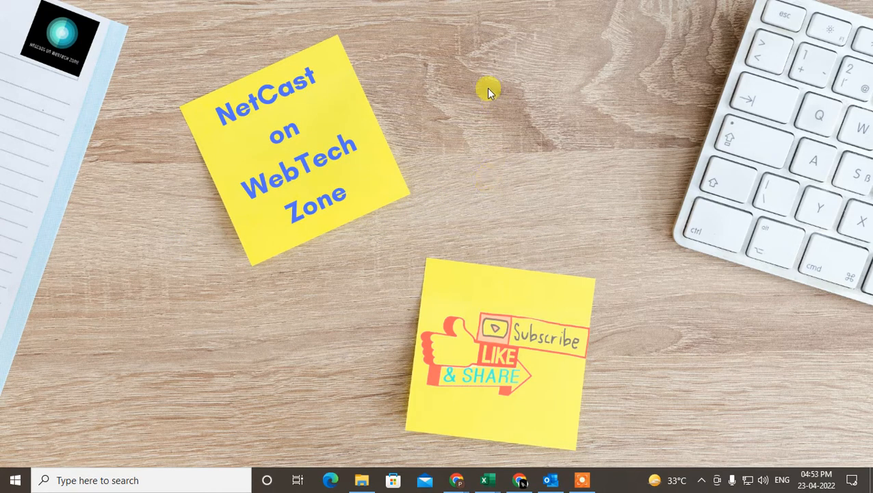
# - Refresh the desktop and launch Outlook to the Focused inbox
pyautogui.rightClick(488, 90)
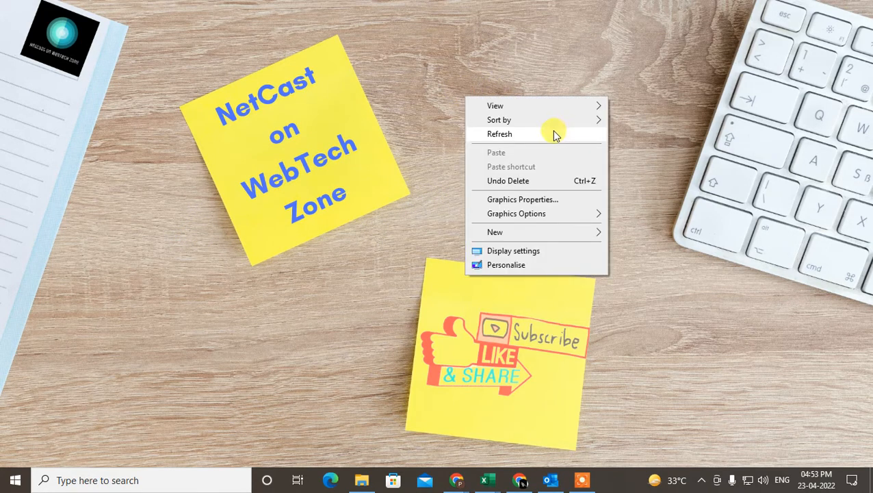
pyautogui.click(500, 134)
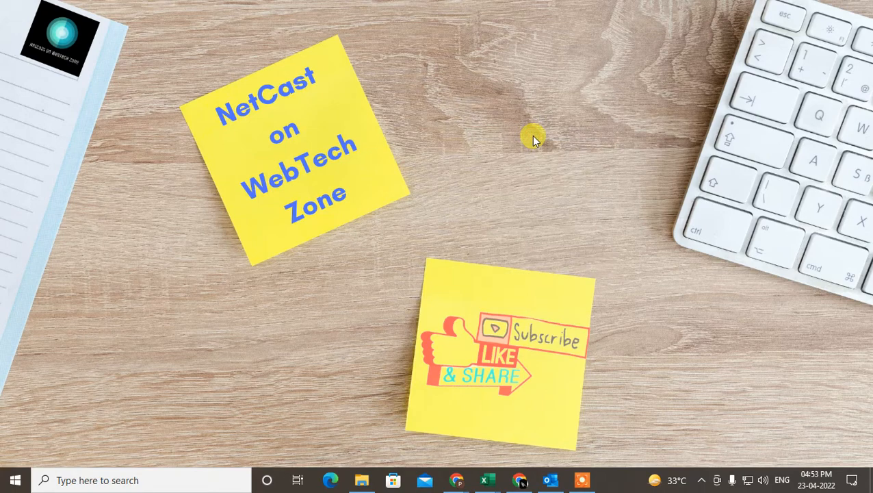
pyautogui.moveTo(527, 164)
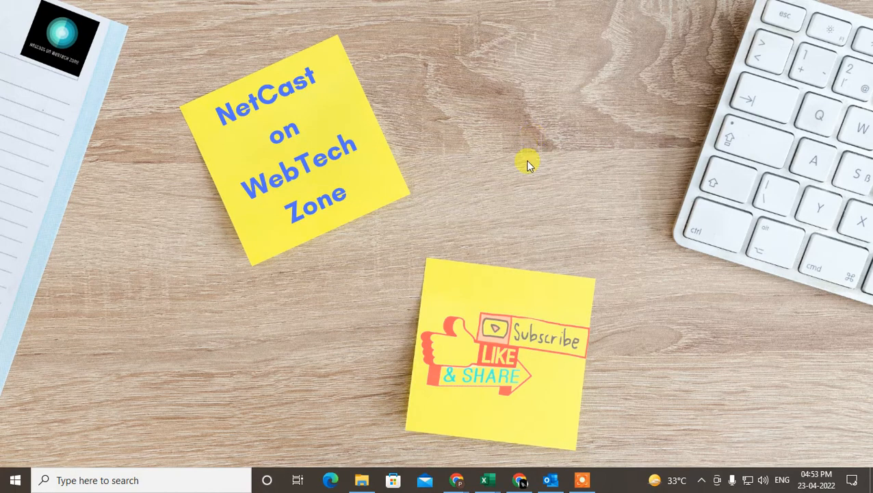
pyautogui.click(550, 479)
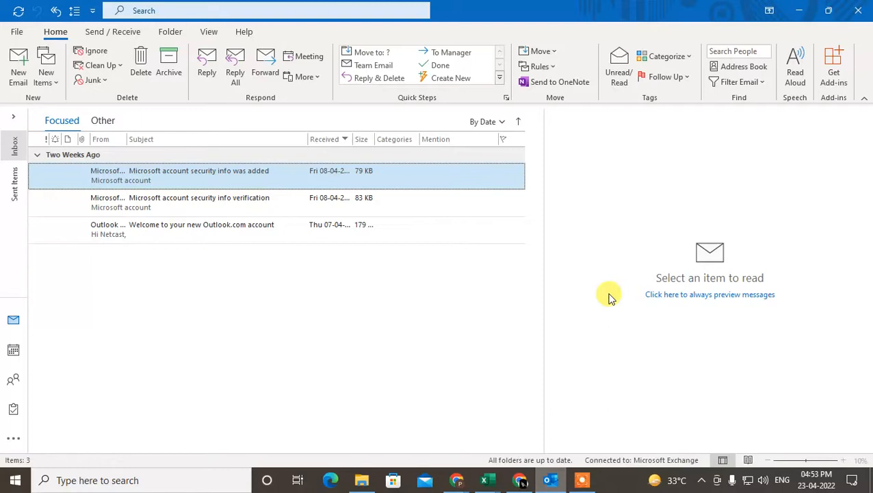
pyautogui.moveTo(701, 232)
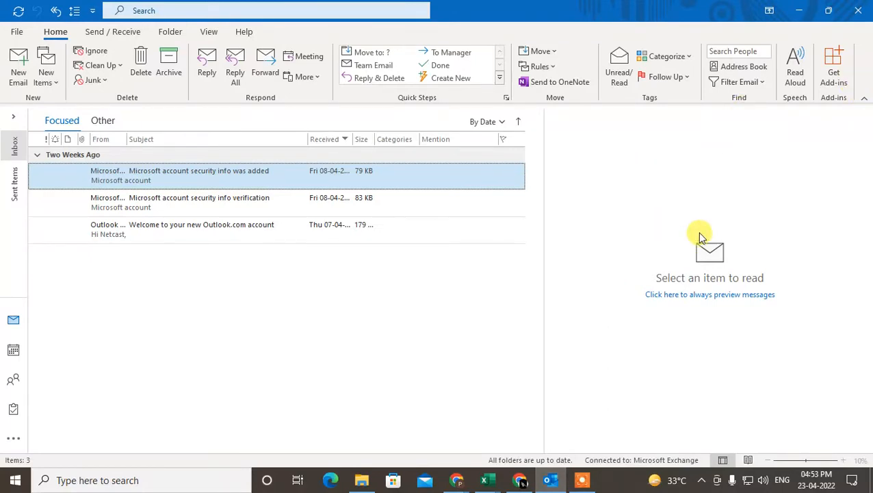
pyautogui.moveTo(673, 183)
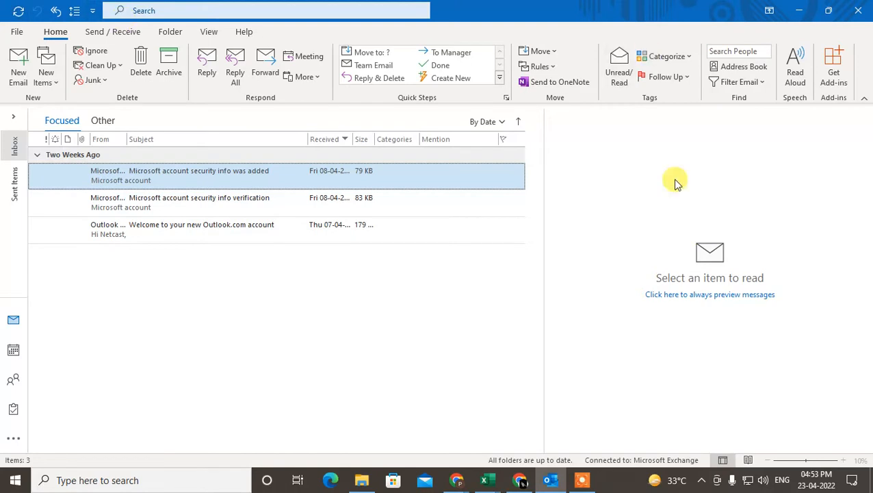
pyautogui.moveTo(15, 103)
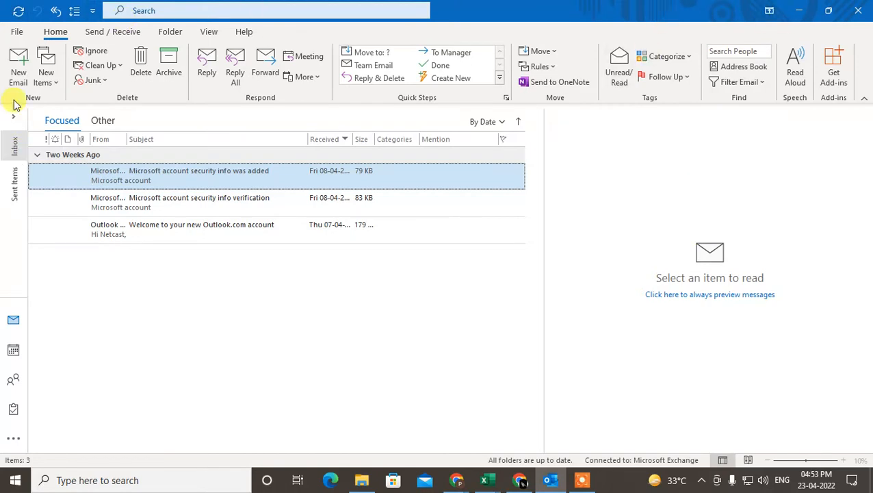
pyautogui.click(19, 71)
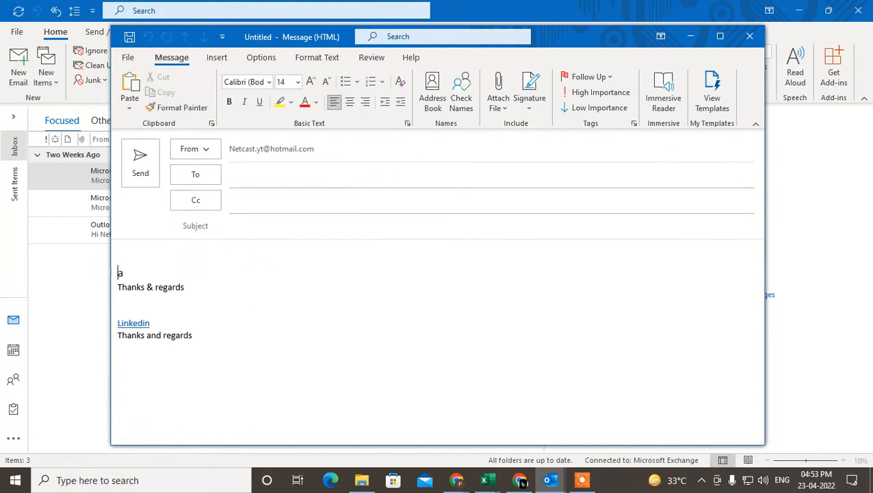
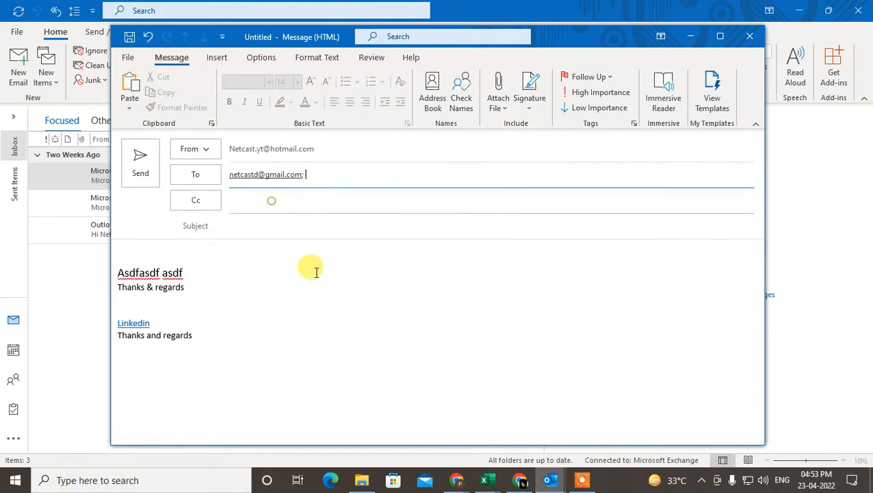
pyautogui.write('asdfa sdf asdf sdaf dsf')
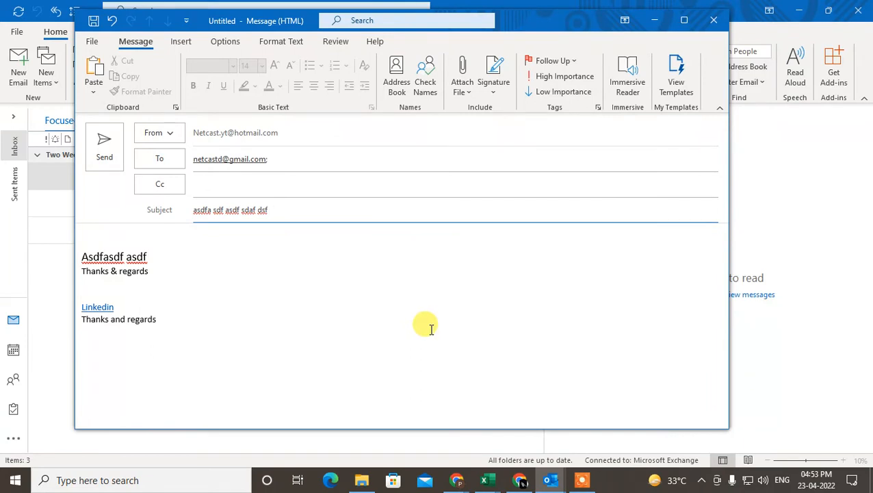
pyautogui.click(271, 210)
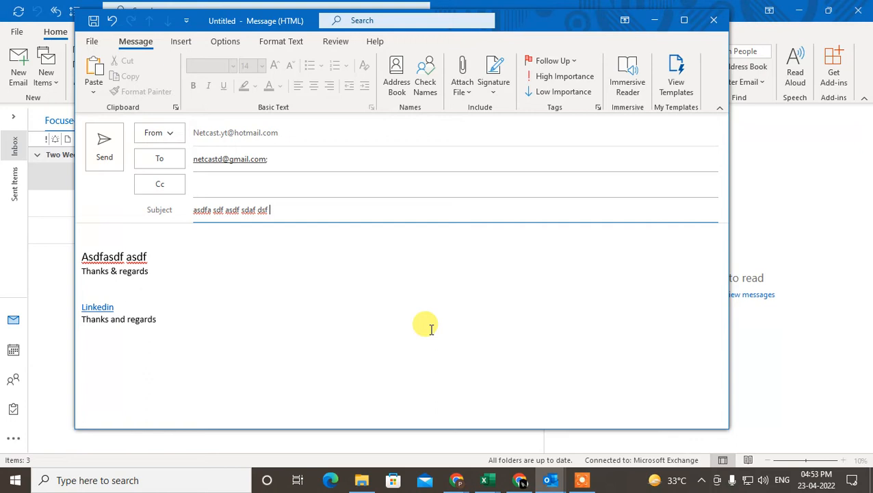
pyautogui.moveTo(422, 302)
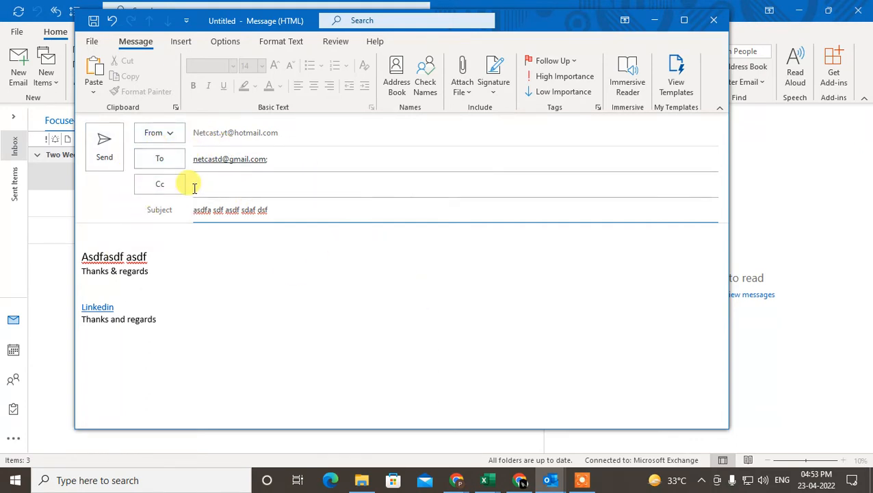
pyautogui.moveTo(298, 290)
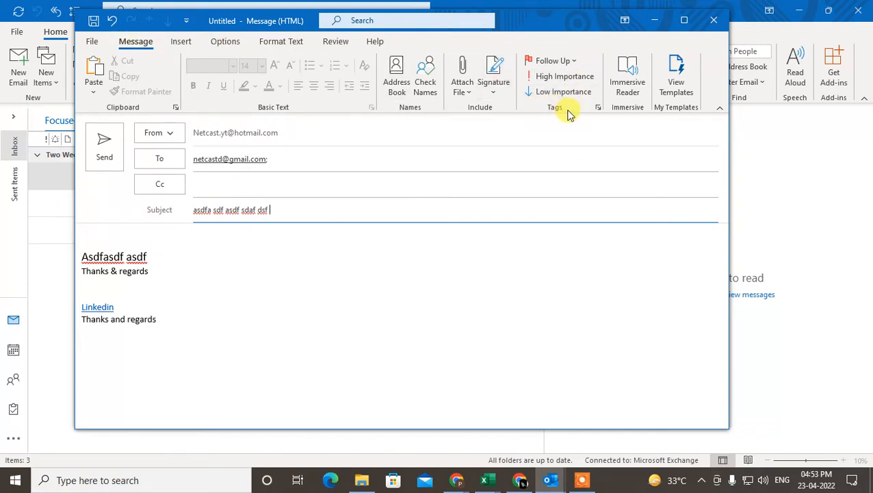
# - In message Properties, enable Do not deliver before with date 23-04-2022 and time 17:00
pyautogui.click(598, 107)
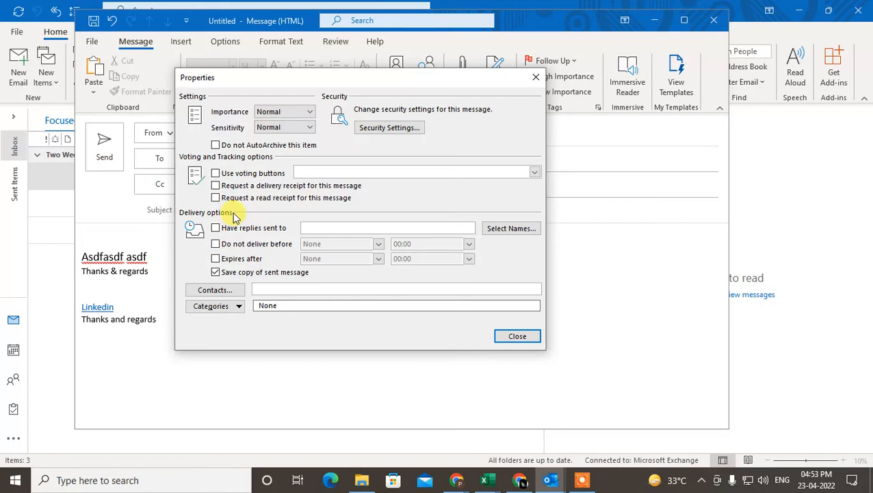
pyautogui.click(216, 243)
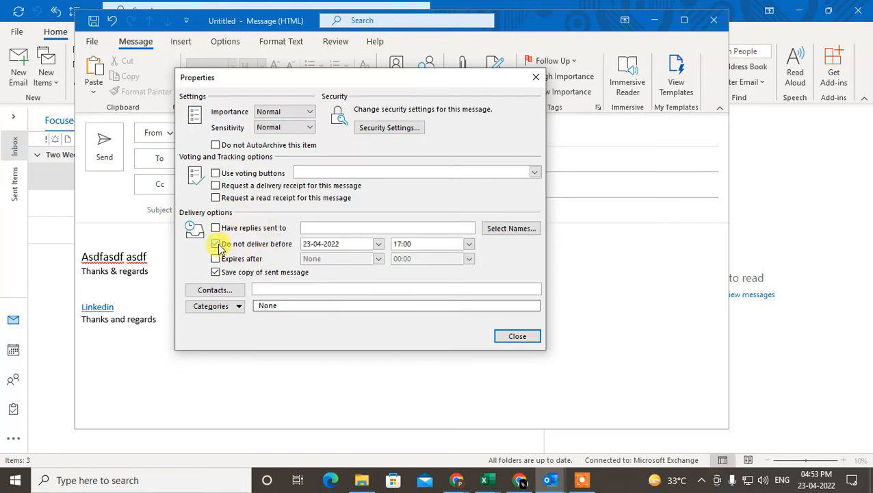
pyautogui.click(216, 243)
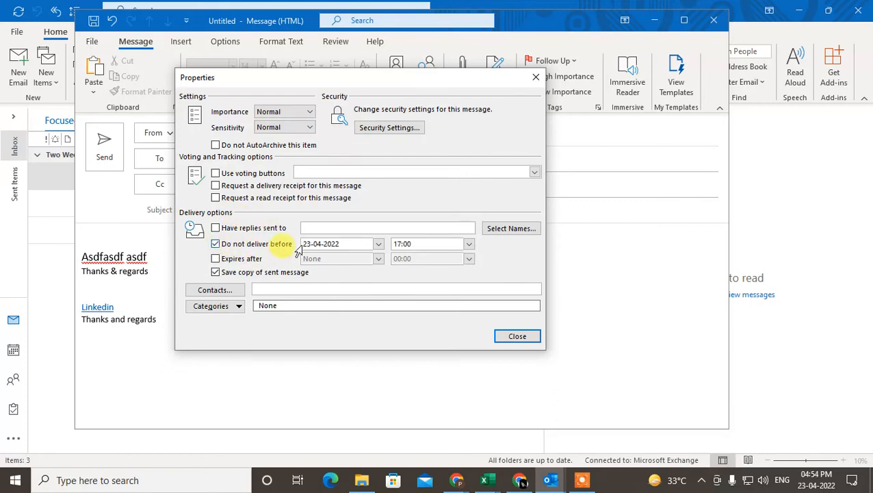
pyautogui.click(378, 244)
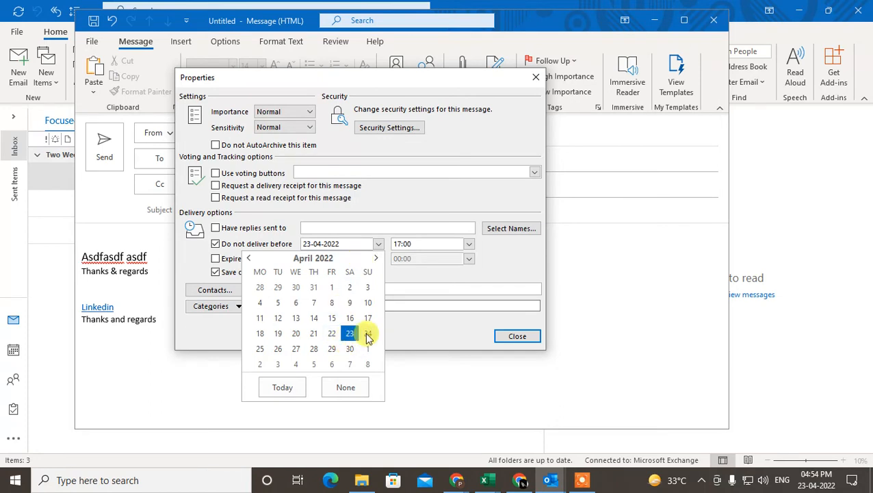
pyautogui.click(350, 334)
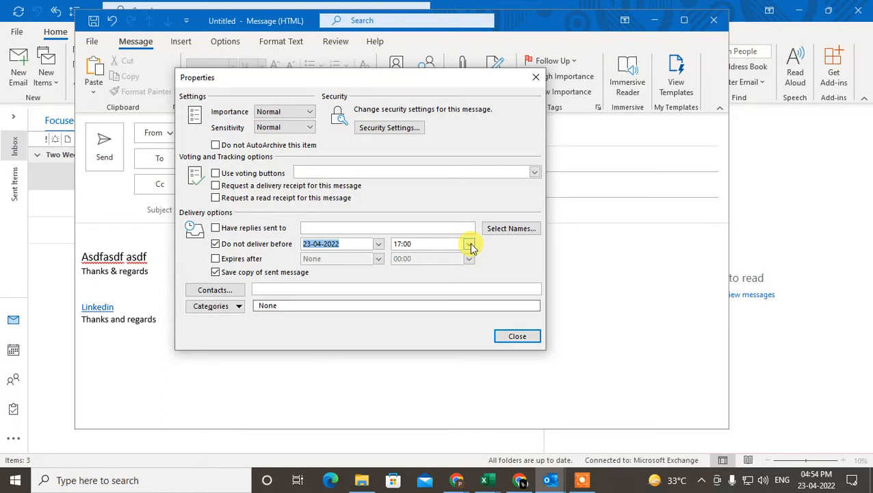
pyautogui.click(470, 244)
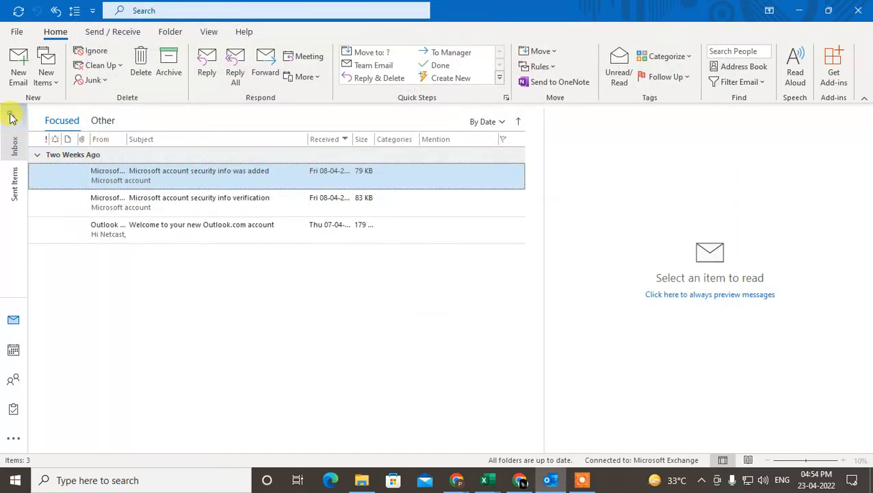
# - Show the Outbox holding the queued message with the full folder list expanded
pyautogui.click(11, 116)
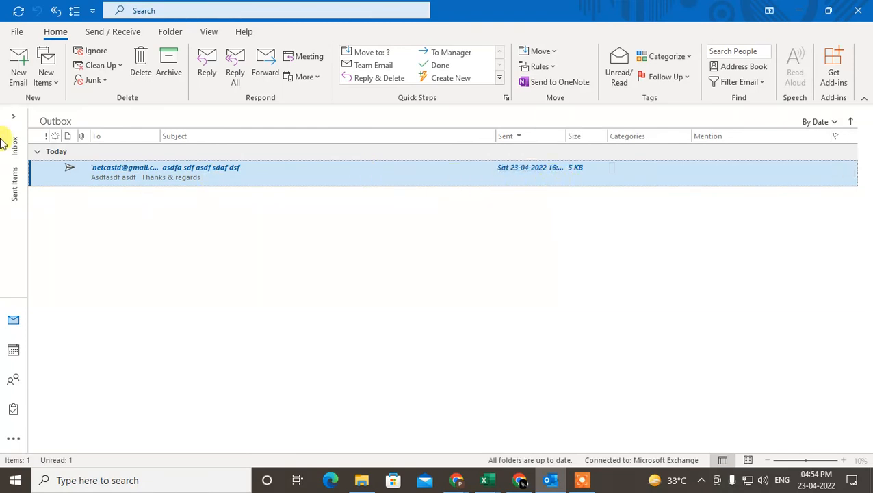
pyautogui.click(13, 116)
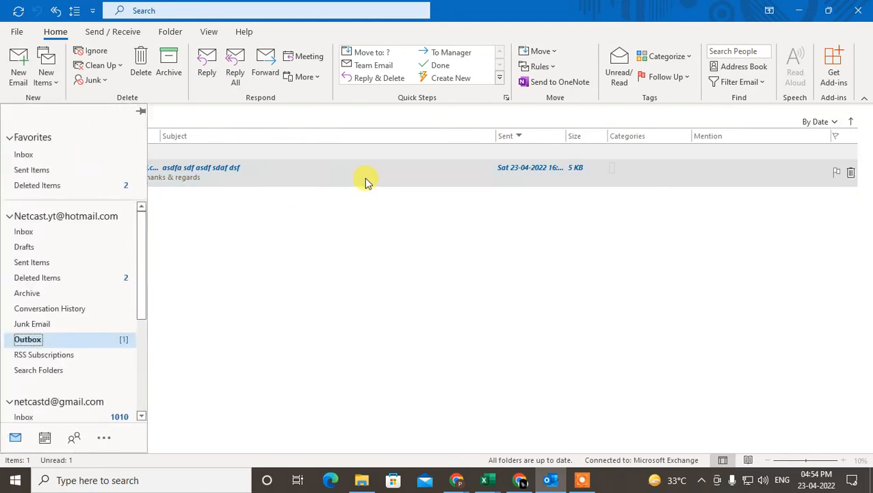